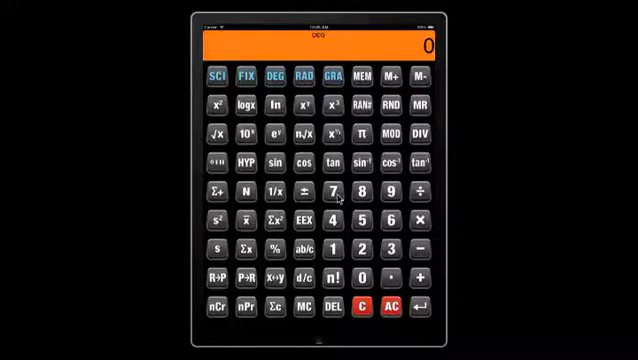
Cycle the display through SCI and FIX notation back to standard, then change the angle unit mode.
{"action": "left_click", "coordinate": [218, 76]}
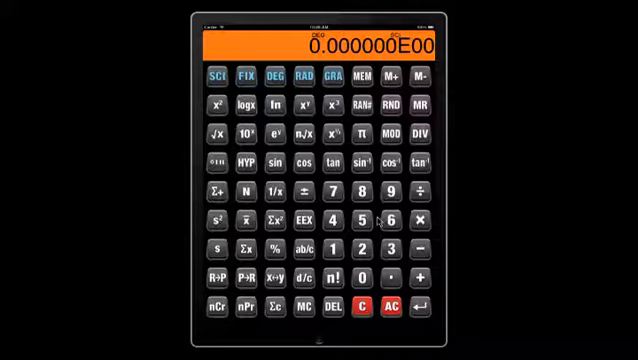
{"action": "left_click", "coordinate": [248, 78]}
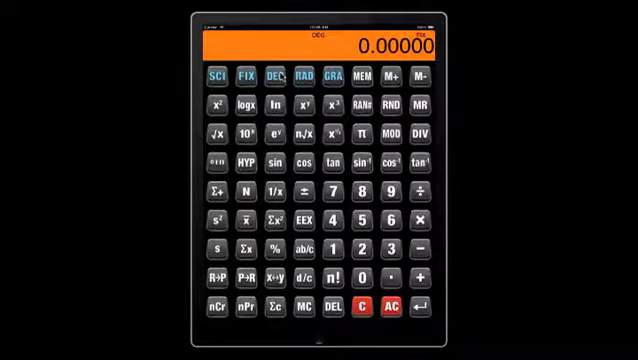
{"action": "left_click", "coordinate": [302, 78]}
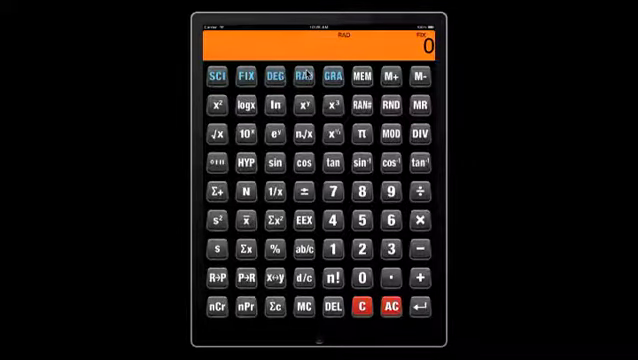
{"action": "left_click", "coordinate": [336, 76]}
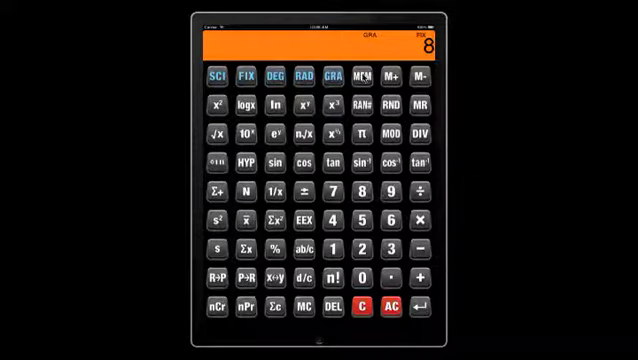
Enter values with ENTER and apply arithmetic operators to reach the result 2.5.
{"action": "left_click", "coordinate": [374, 78]}
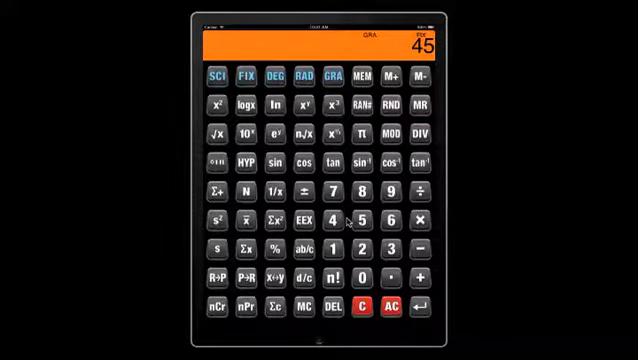
{"action": "left_click", "coordinate": [380, 218]}
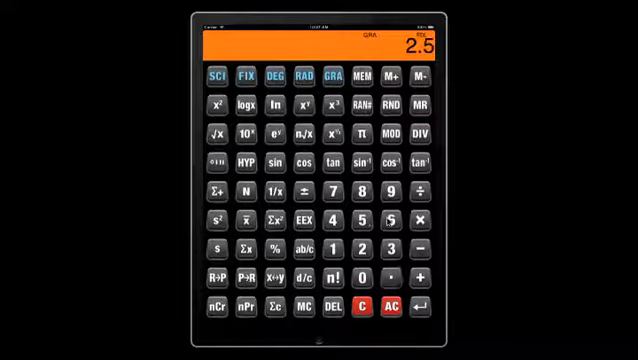
Apply power, log and trig keys to get 2.5698, 0.720 and .783, then clear to 0.
{"action": "left_click", "coordinate": [340, 192]}
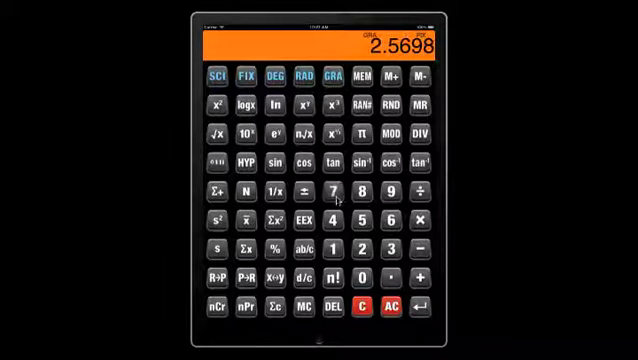
{"action": "left_click", "coordinate": [334, 194]}
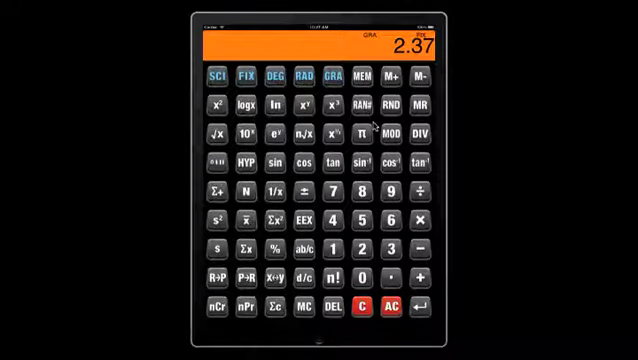
{"action": "left_click", "coordinate": [362, 104]}
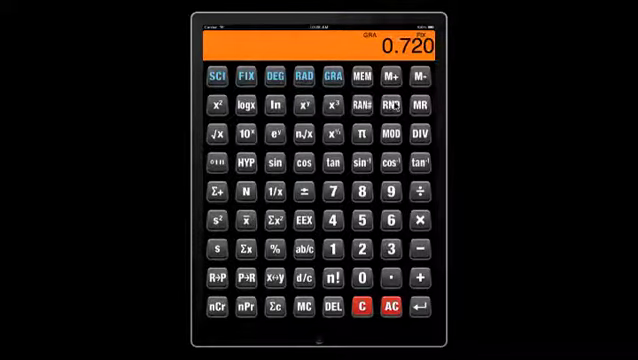
{"action": "left_click", "coordinate": [362, 108]}
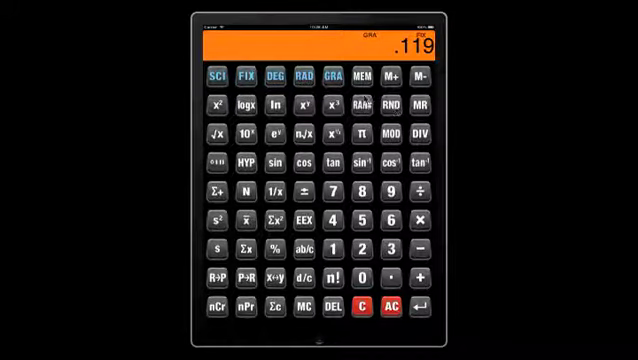
{"action": "left_click", "coordinate": [392, 104]}
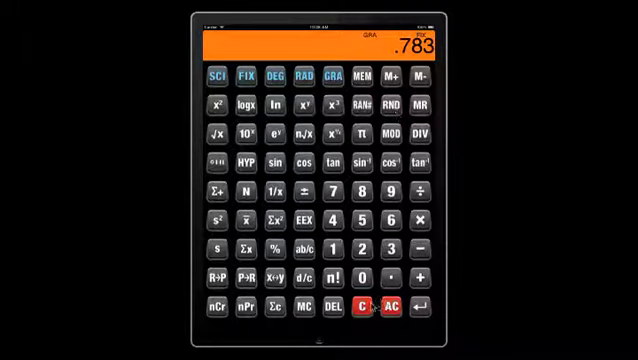
{"action": "left_click", "coordinate": [366, 308]}
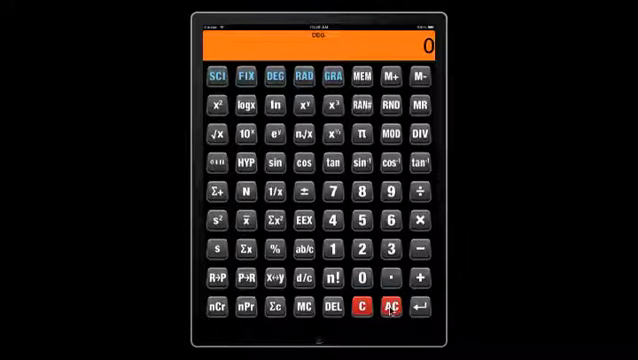
Enter -4E2 using +/- and EEX, clear it, then enter -1E-6.
{"action": "left_click", "coordinate": [344, 220]}
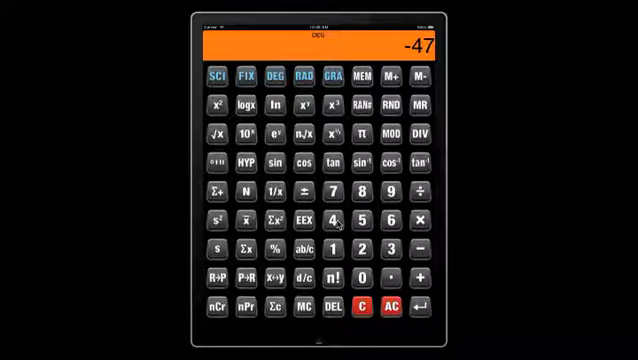
{"action": "left_click", "coordinate": [336, 222]}
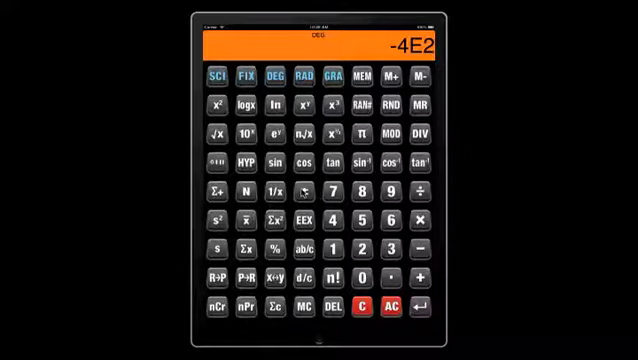
{"action": "left_click", "coordinate": [368, 306]}
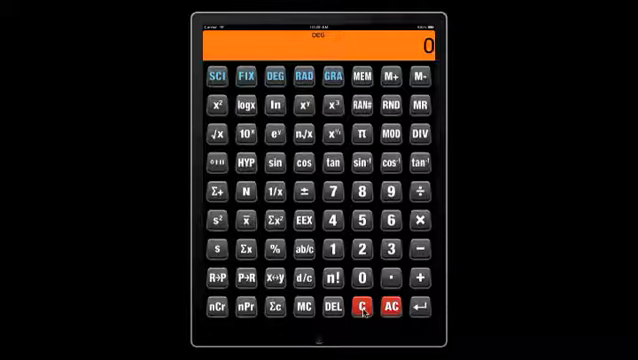
{"action": "left_click", "coordinate": [344, 252]}
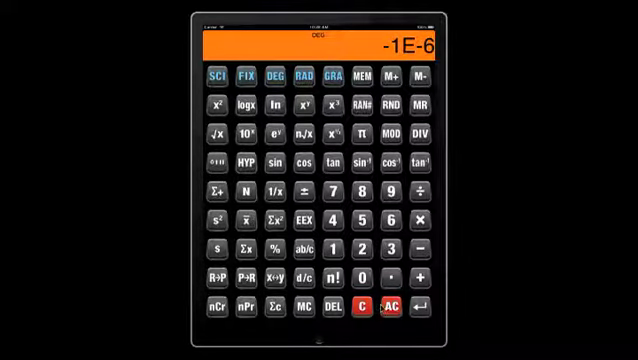
{"action": "left_click", "coordinate": [396, 308]}
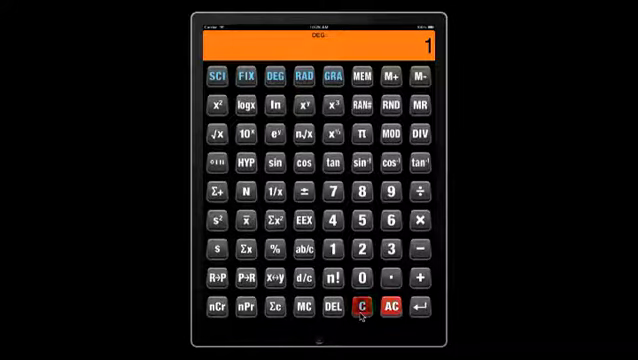
Clear to 0, enter the operand and take its logarithm to get -3.
{"action": "left_click", "coordinate": [364, 306]}
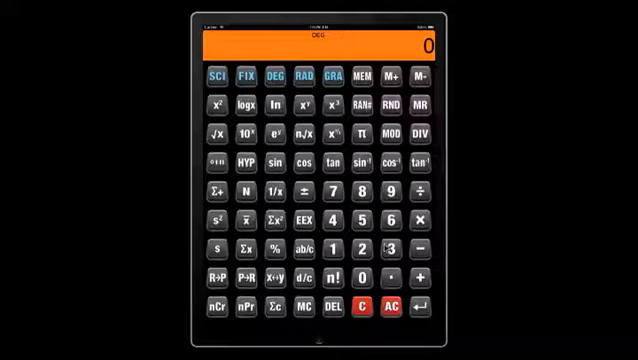
{"action": "left_click", "coordinate": [388, 250]}
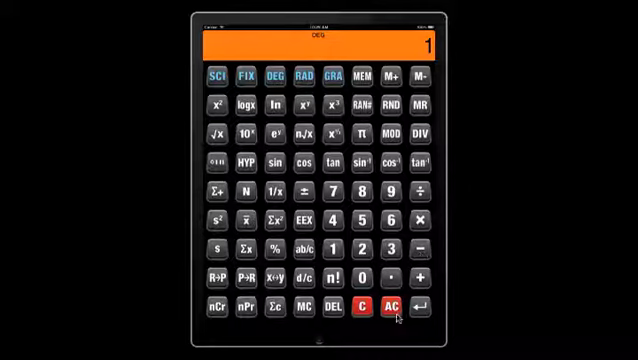
{"action": "left_click", "coordinate": [408, 312]}
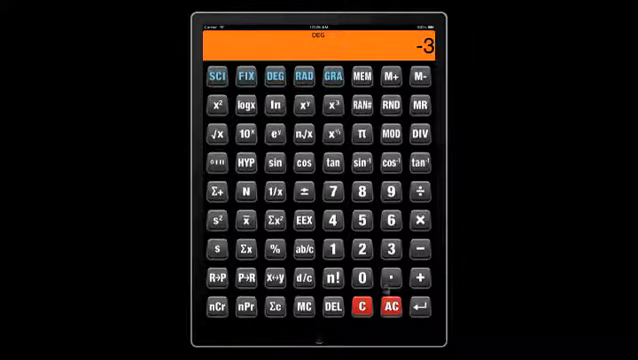
{"action": "left_click", "coordinate": [368, 304]}
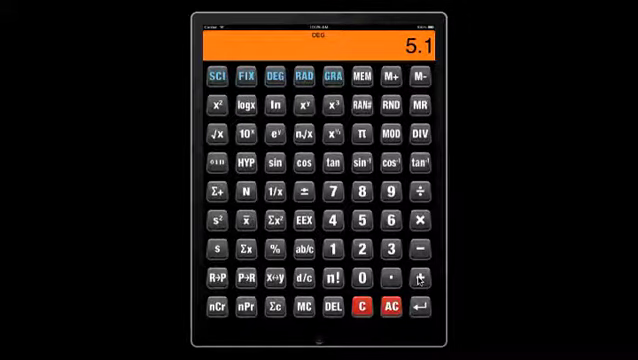
Take √7 for 2.645751, apply the power key for 14.094017, then 1/x for 0.377965.
{"action": "left_click", "coordinate": [394, 304]}
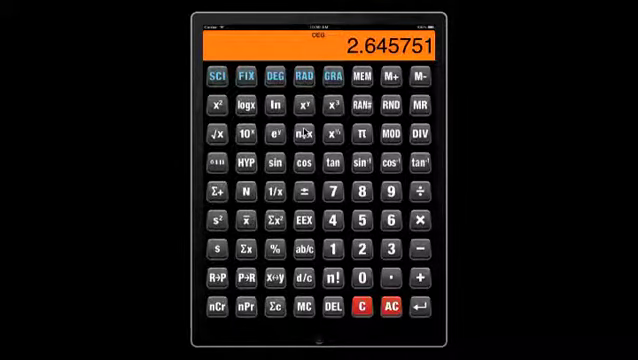
{"action": "left_click", "coordinate": [272, 134]}
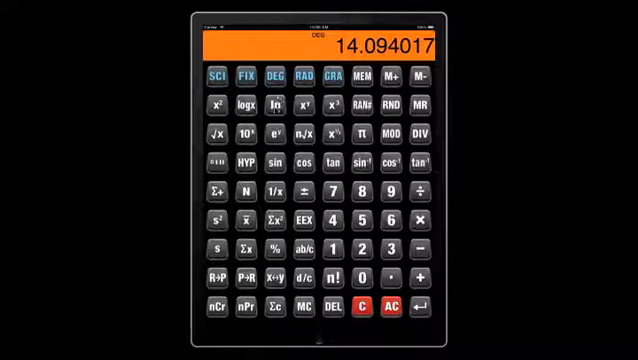
{"action": "left_click", "coordinate": [278, 112]}
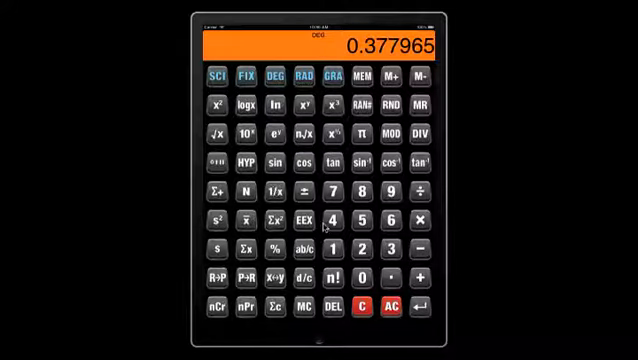
{"action": "left_click", "coordinate": [396, 312]}
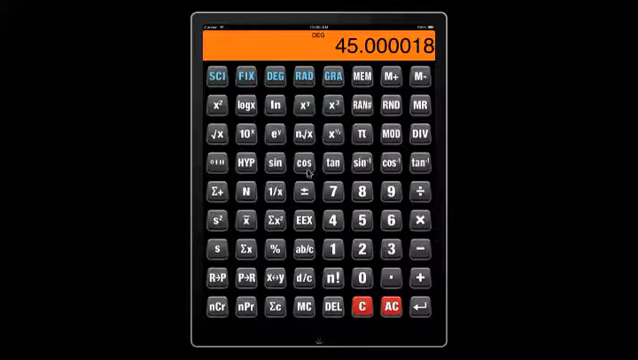
Use inverse trig in DEG mode to get 44.999971, then clear back to 0.
{"action": "left_click", "coordinate": [310, 170]}
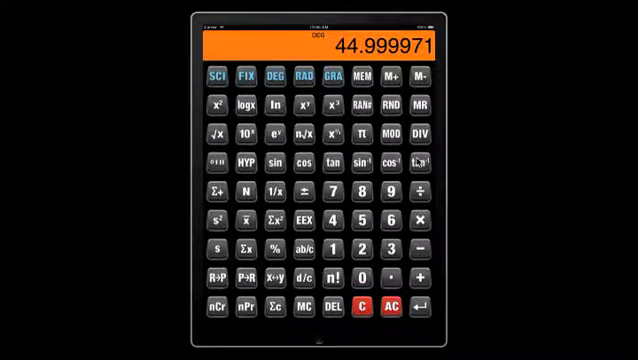
{"action": "left_click", "coordinate": [372, 304]}
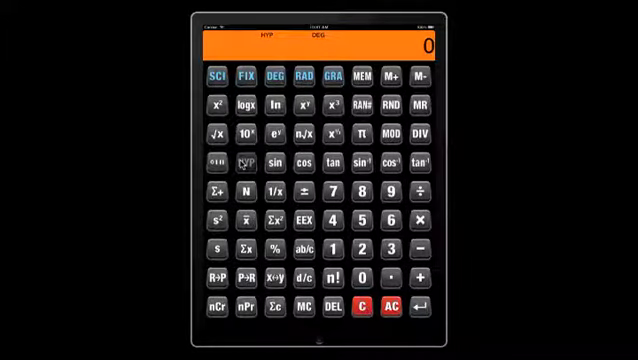
Enter 45° and apply the polar conversion keys to get 22.619858 degrees.
{"action": "left_click", "coordinate": [344, 226]}
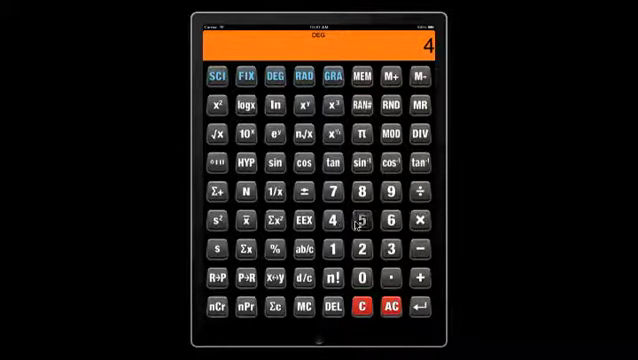
{"action": "left_click", "coordinate": [366, 222]}
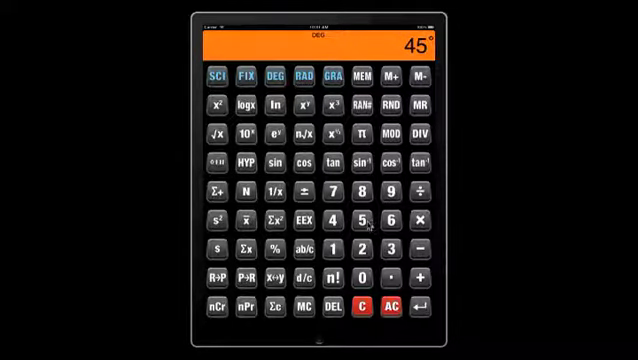
{"action": "left_click", "coordinate": [350, 216]}
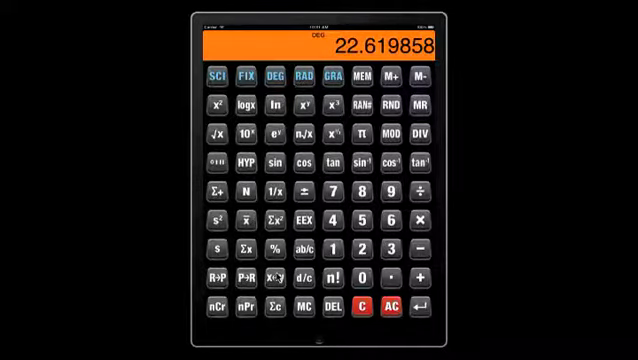
{"action": "left_click", "coordinate": [336, 220]}
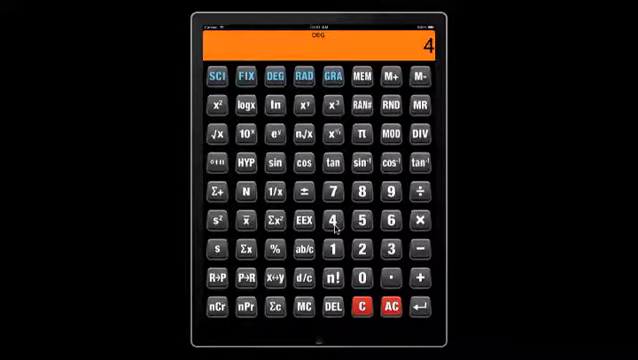
Apply the hyperbolic function to 4 for 3.922008, then clear for a new entry.
{"action": "left_click", "coordinate": [376, 224]}
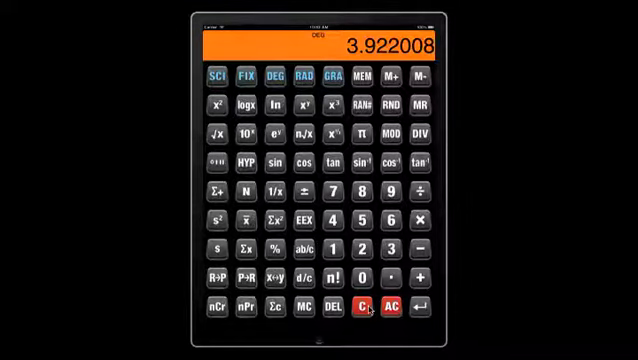
{"action": "left_click", "coordinate": [364, 306]}
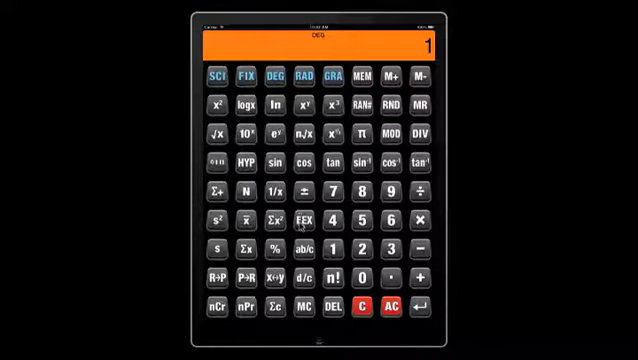
Key in 1, press ENTER, then enter 4 for the next calculation.
{"action": "left_click", "coordinate": [304, 218]}
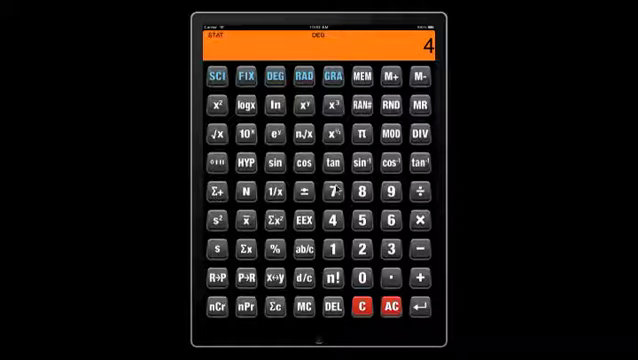
{"action": "left_click", "coordinate": [340, 192]}
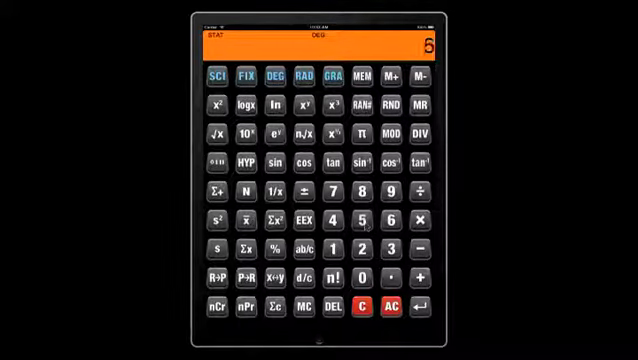
Push 1 onto the stack and key in 5 for the next calculation.
{"action": "left_click", "coordinate": [372, 228]}
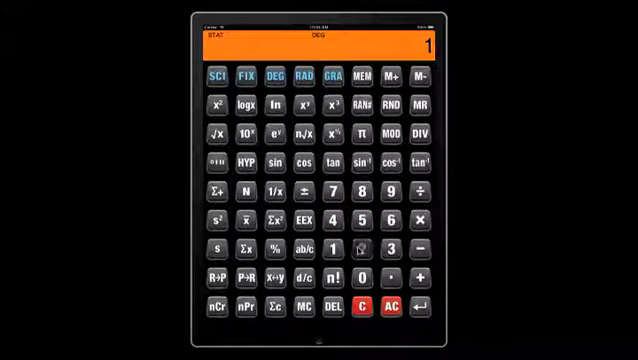
{"action": "left_click", "coordinate": [356, 224]}
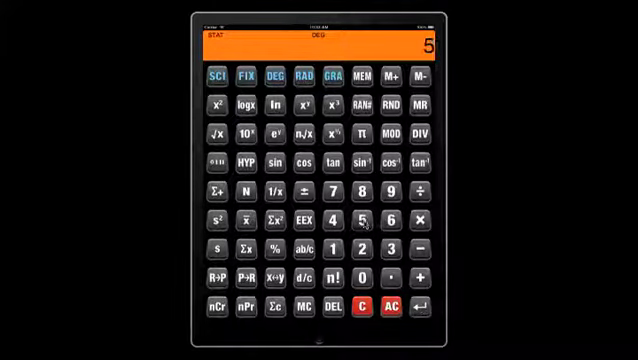